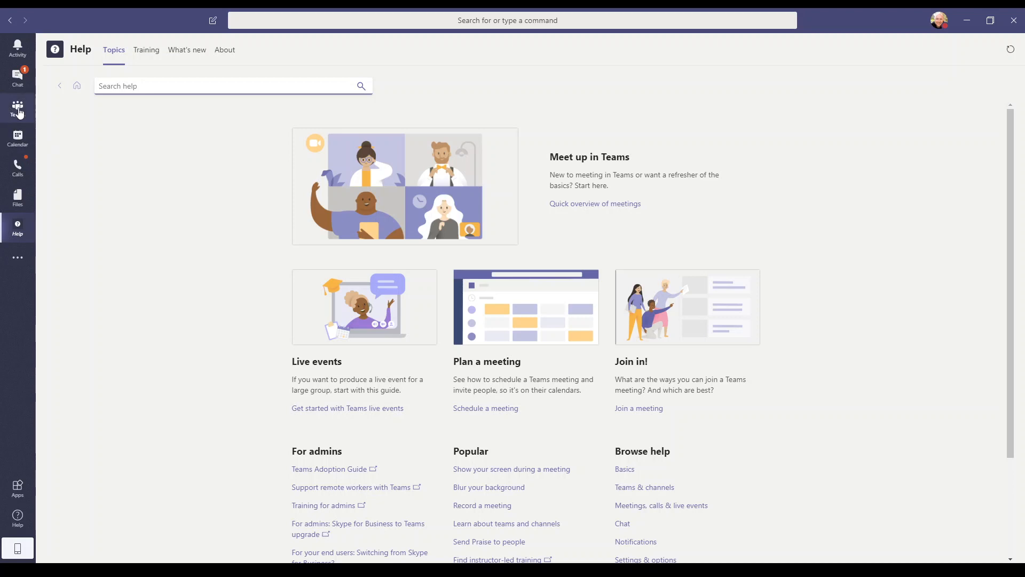
mouse_move(20, 140)
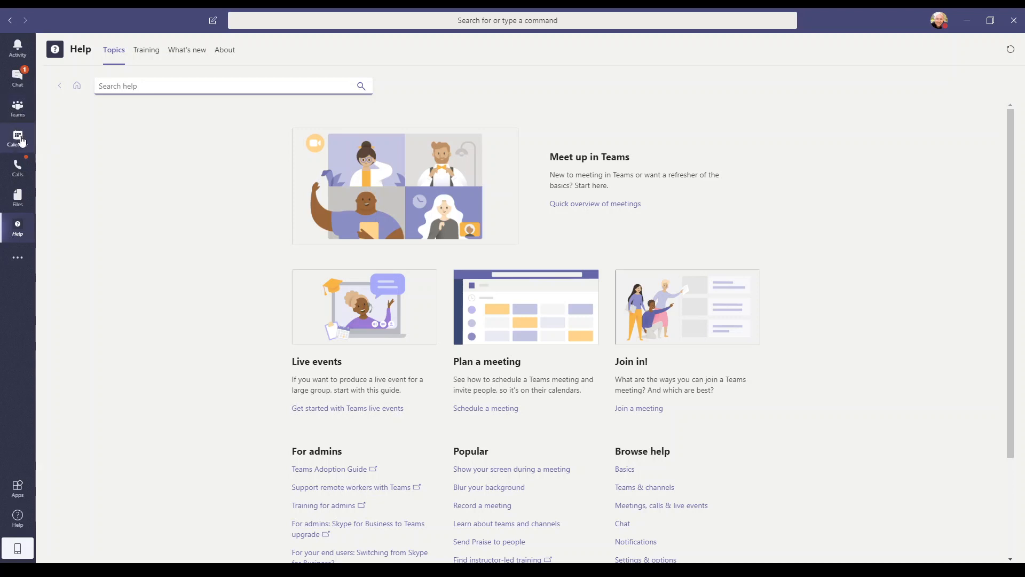
From the Calendar, join the Team Meeting that is happening now
click(17, 138)
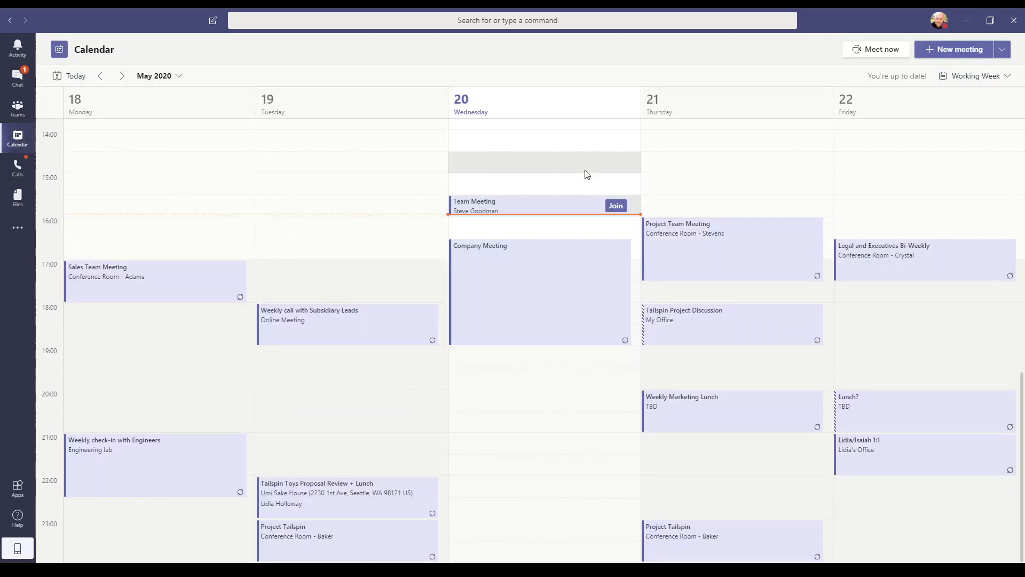
click(616, 206)
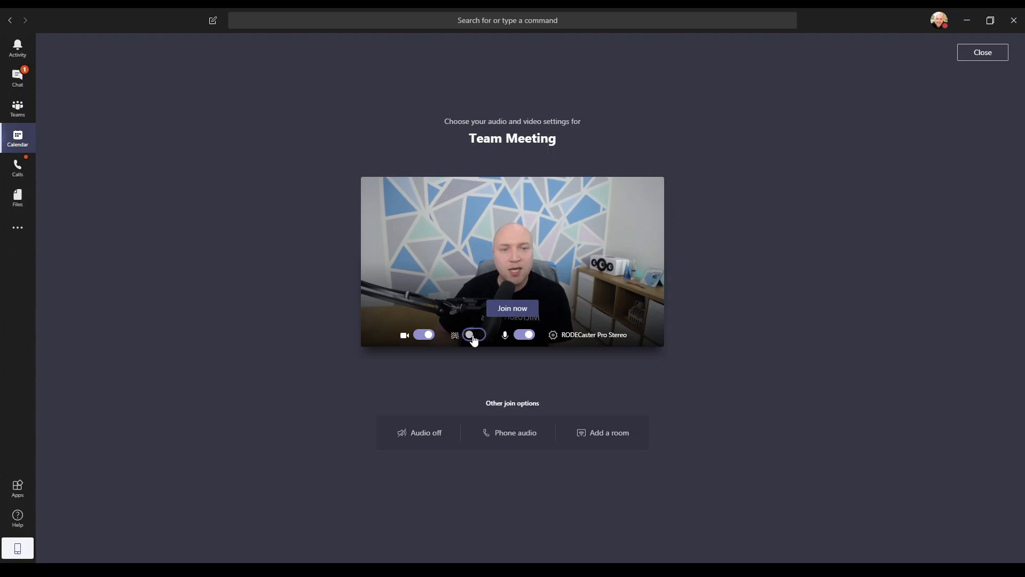
mouse_move(468, 337)
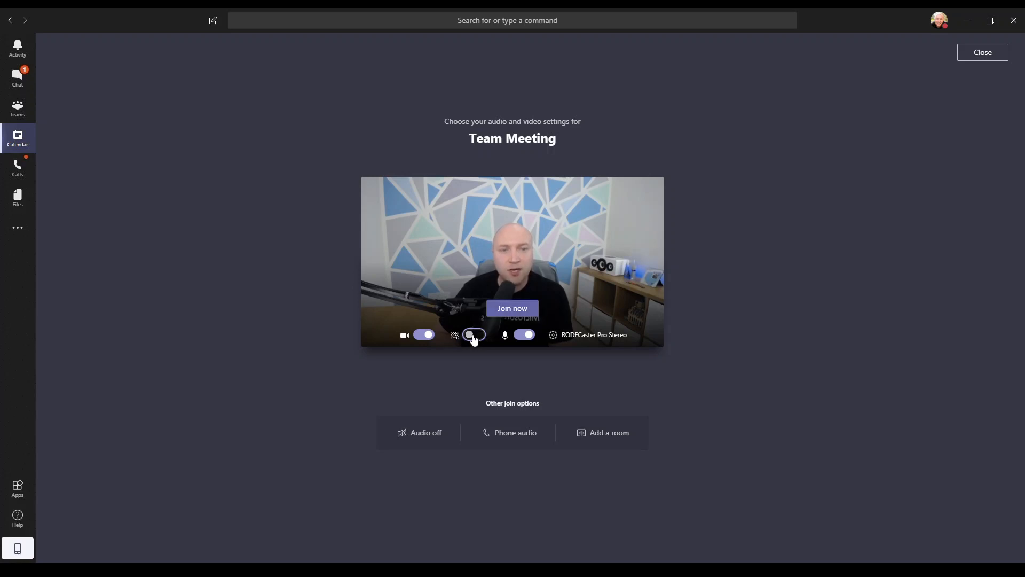
Try Blur, the white room and tall-window office backgrounds, then apply the sunset sci-fi street
click(474, 335)
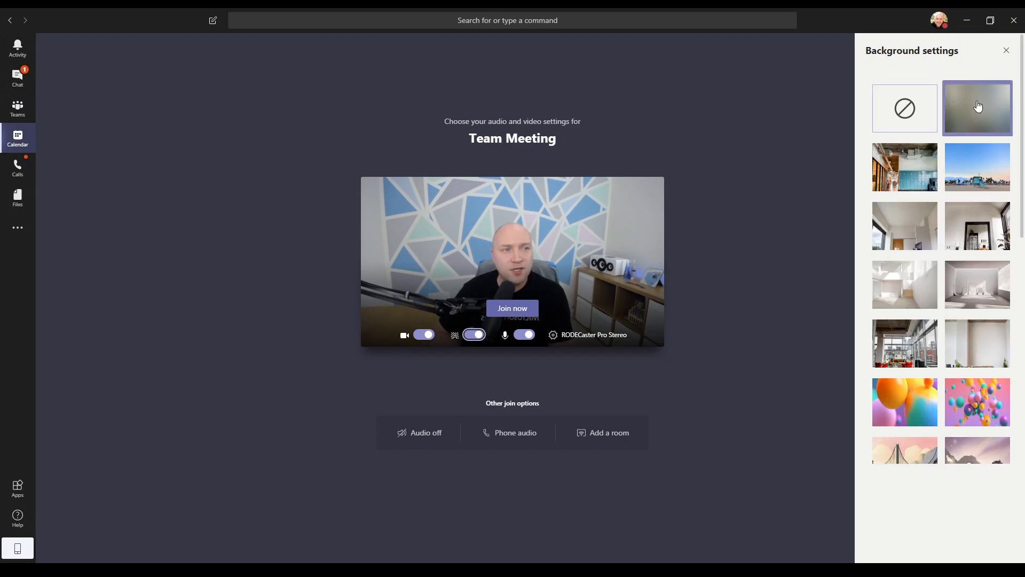
click(978, 108)
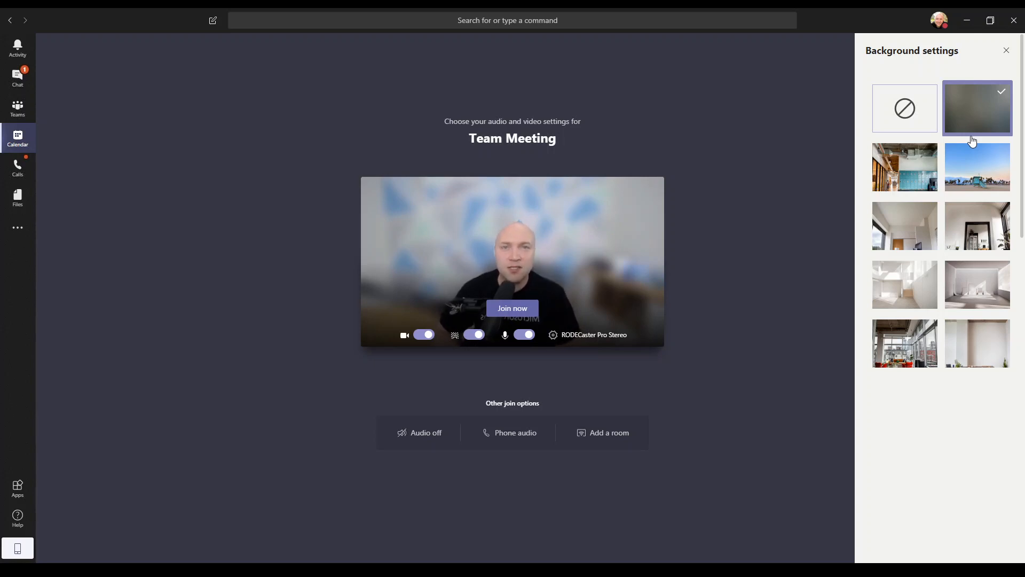
scroll(down, 3)
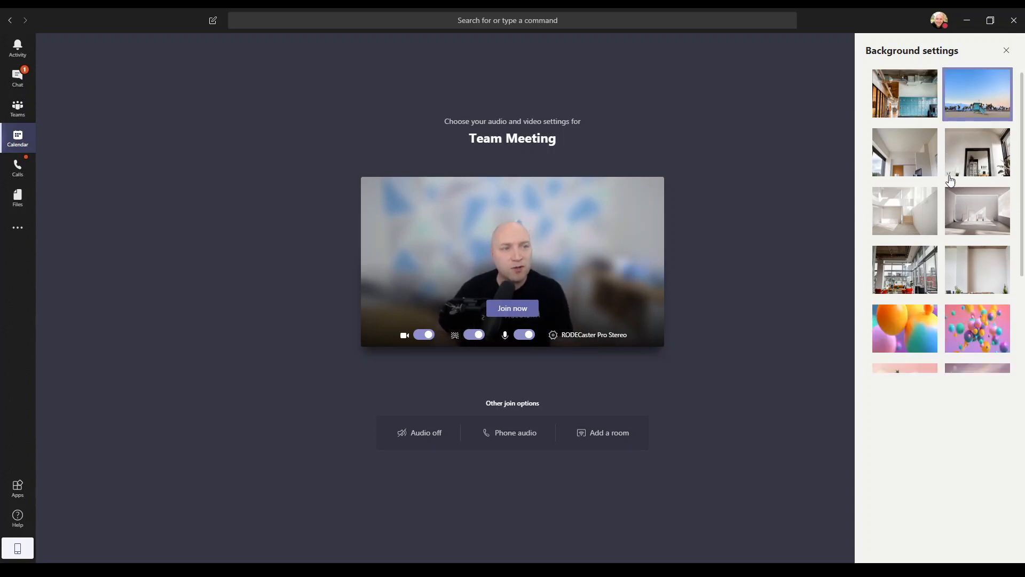
click(905, 178)
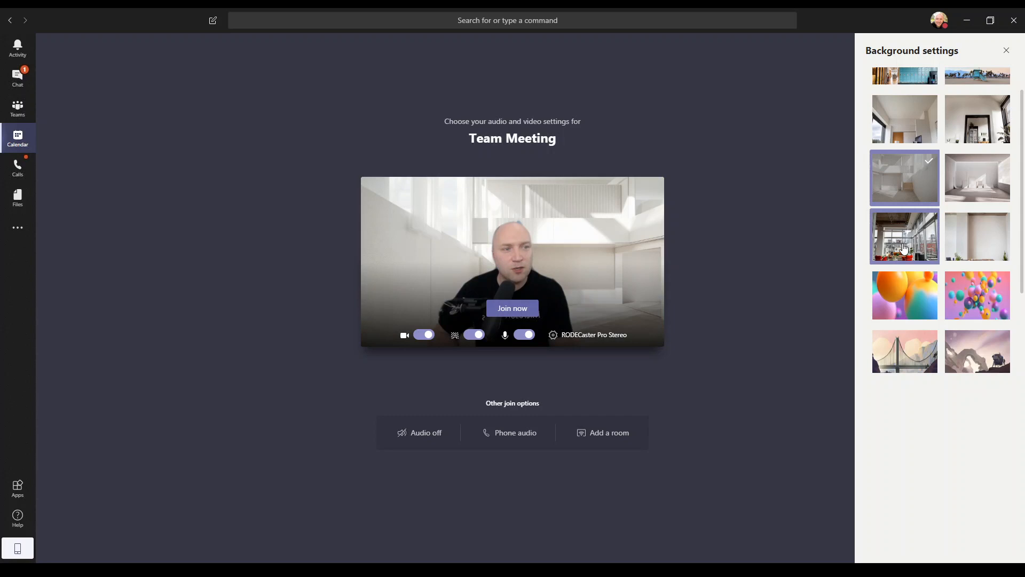
click(904, 236)
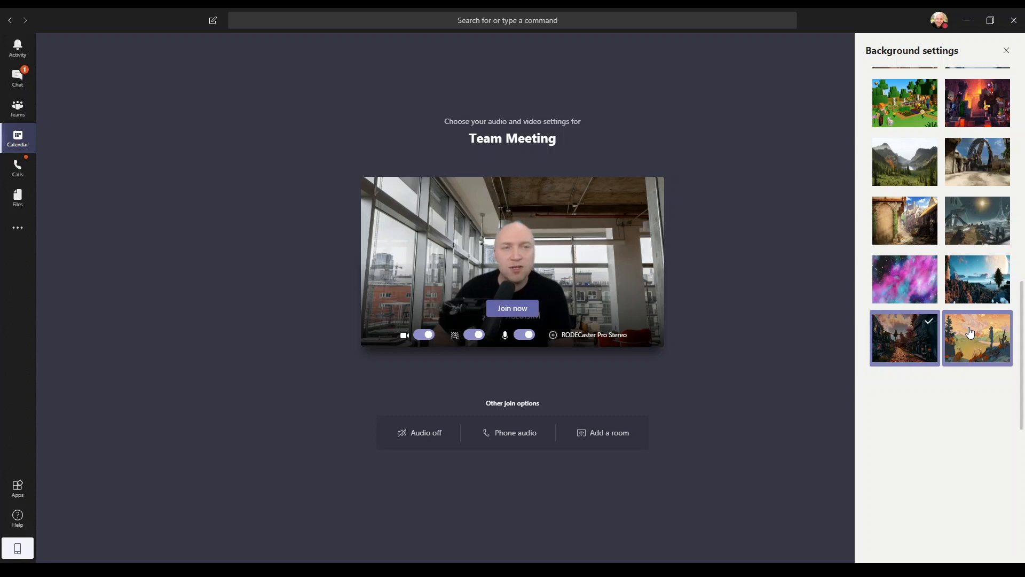
click(904, 338)
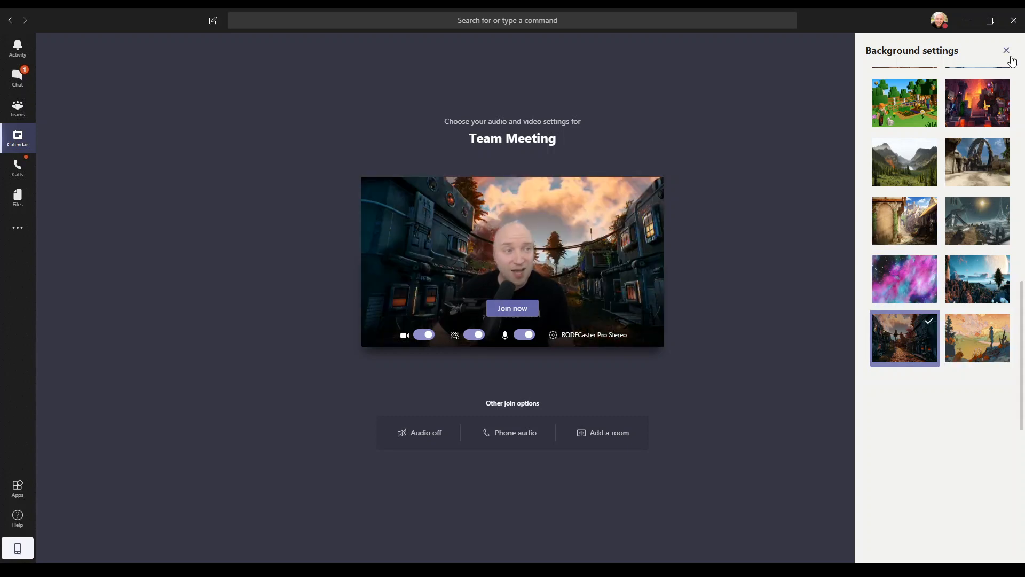
click(1006, 50)
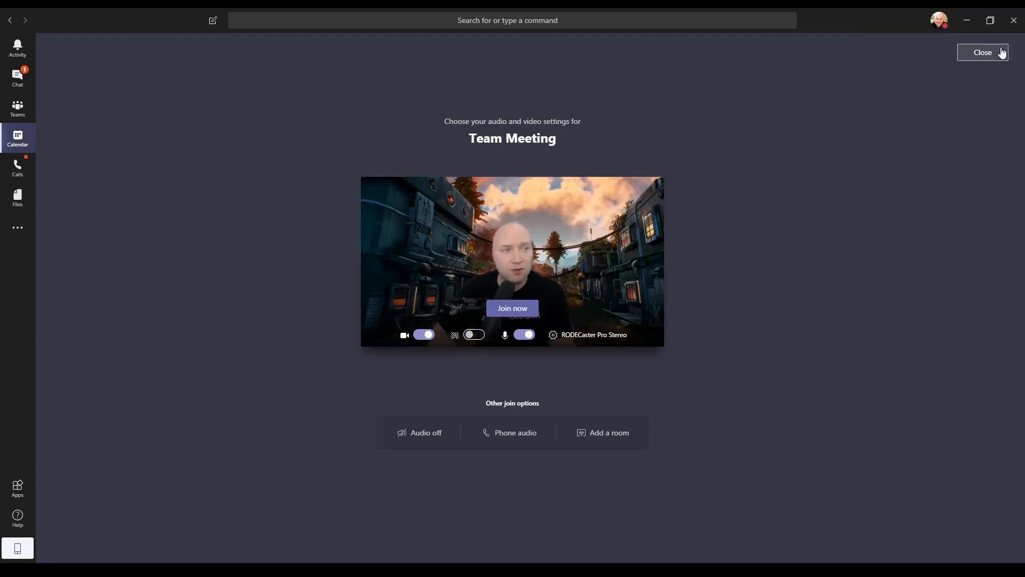
Leave the Teams pre-join screen and start typing 'un' in a new Edge tab
click(983, 52)
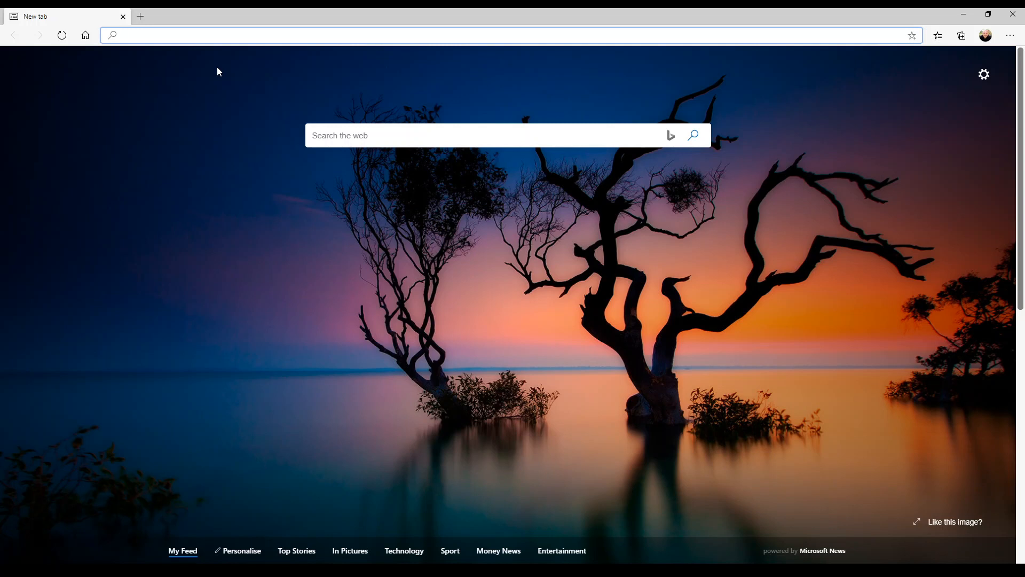
text(unsplash.com)
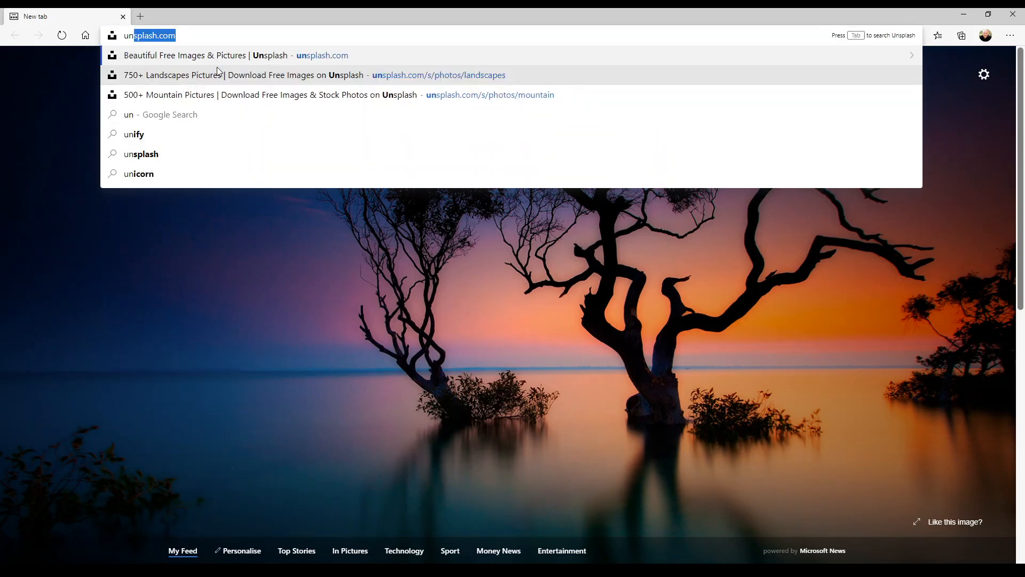
Search Unsplash for 'landscapes' and open the wildflower meadow photo by Joel Holland
click(149, 36)
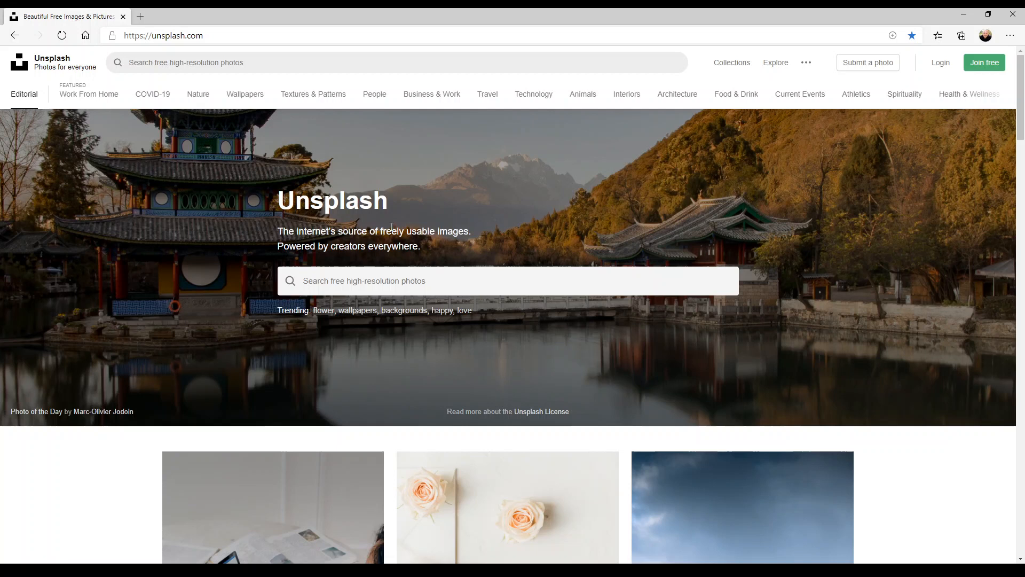
mouse_move(347, 108)
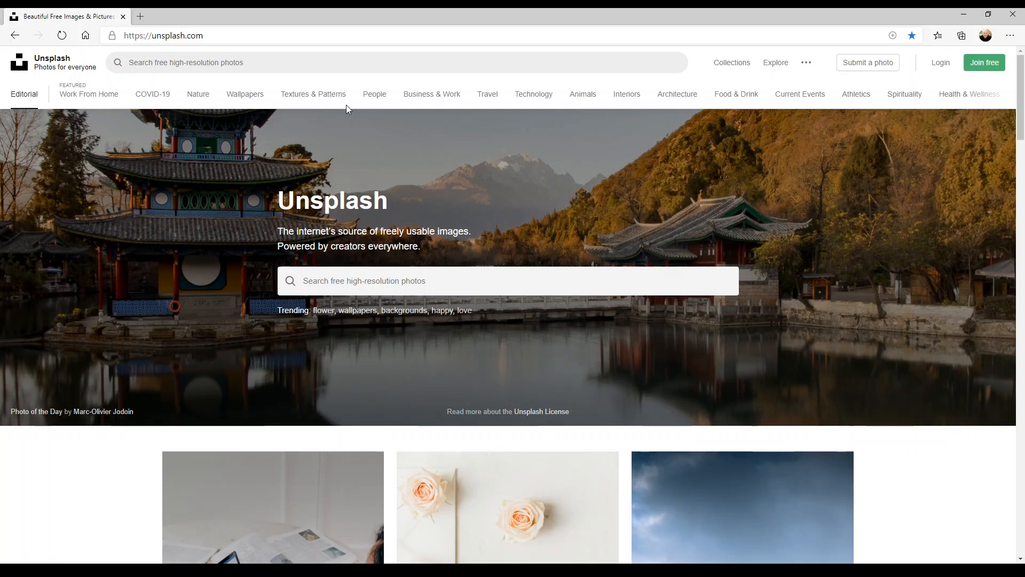
click(323, 62)
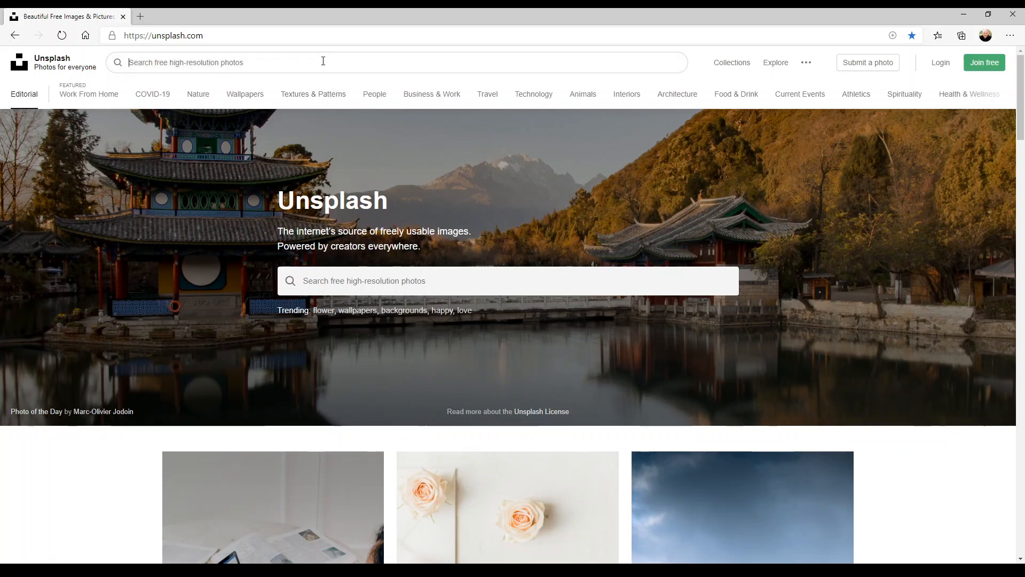
text(landscapes)
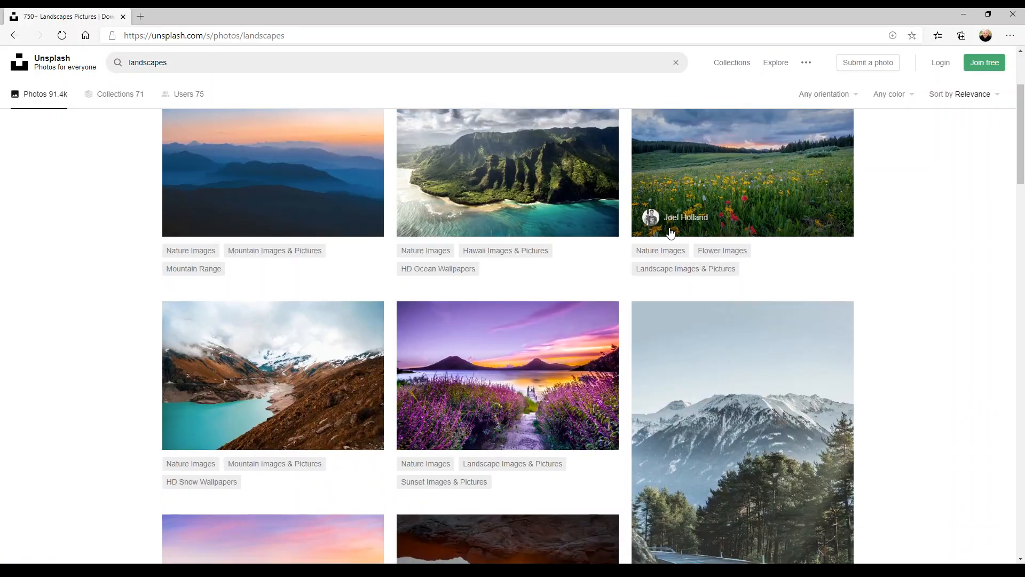
scroll(up, 3)
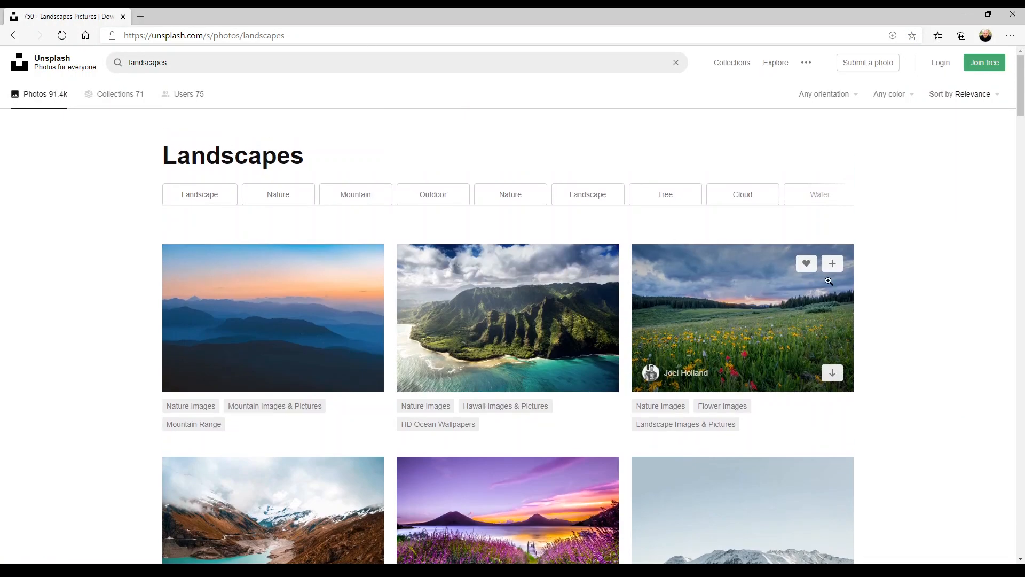
click(742, 318)
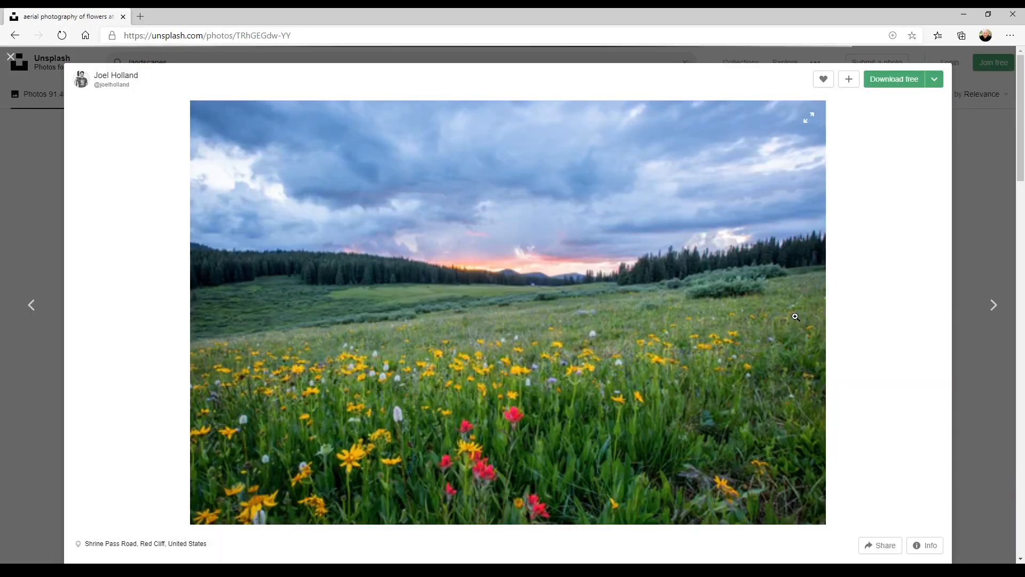
Download the meadow photo at medium size as a jpg
click(935, 79)
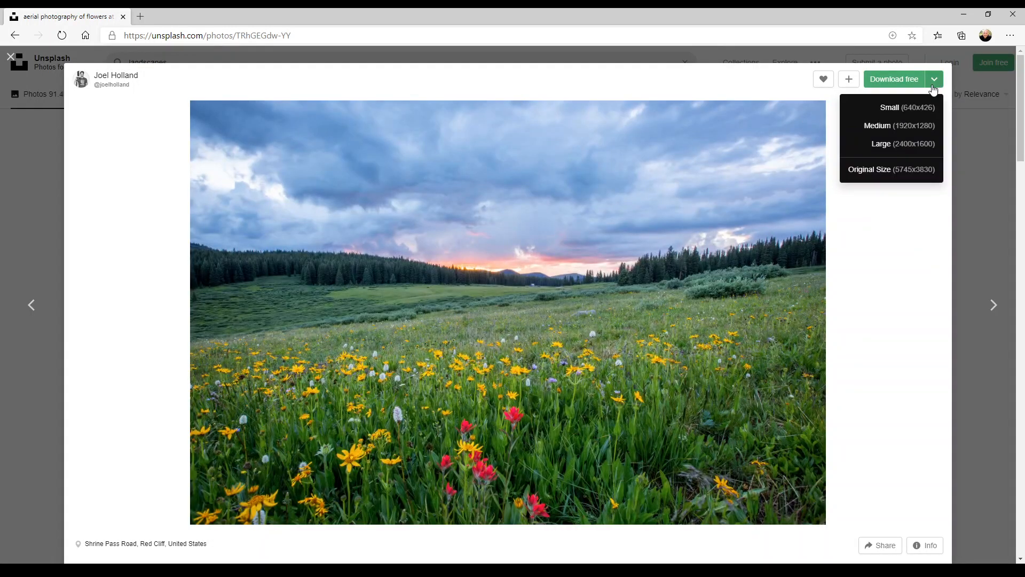
mouse_move(909, 132)
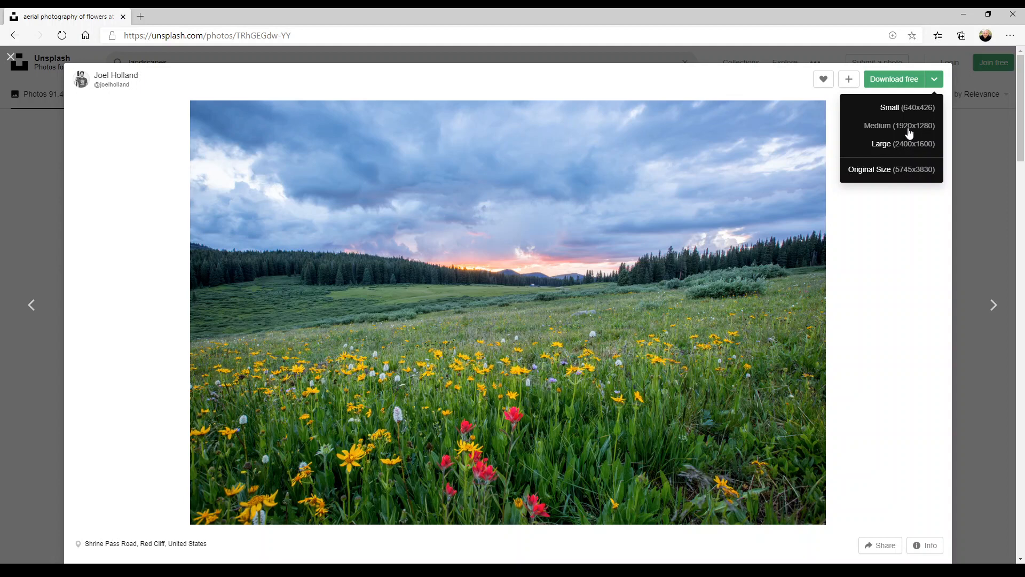
mouse_move(893, 177)
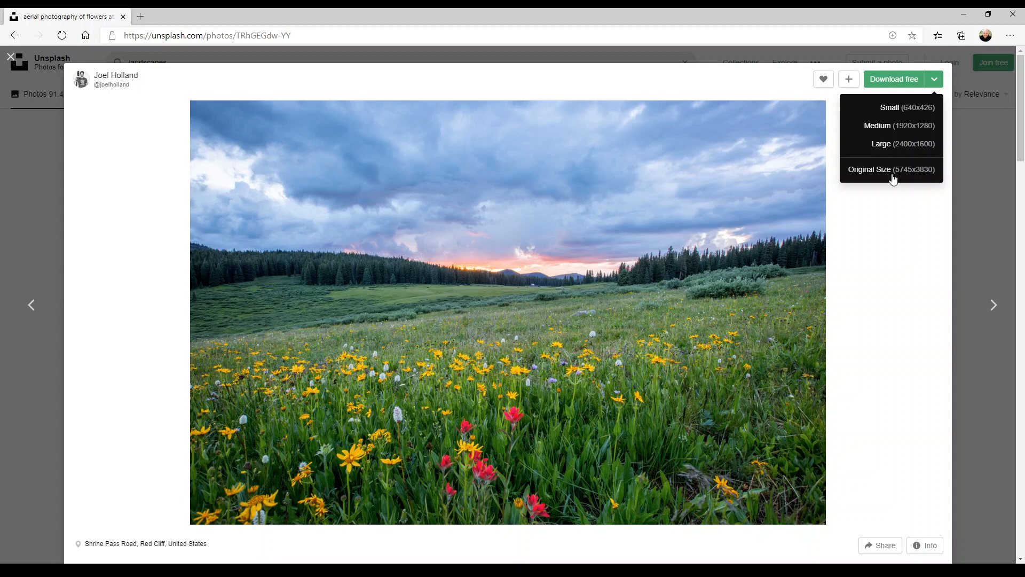
mouse_move(887, 175)
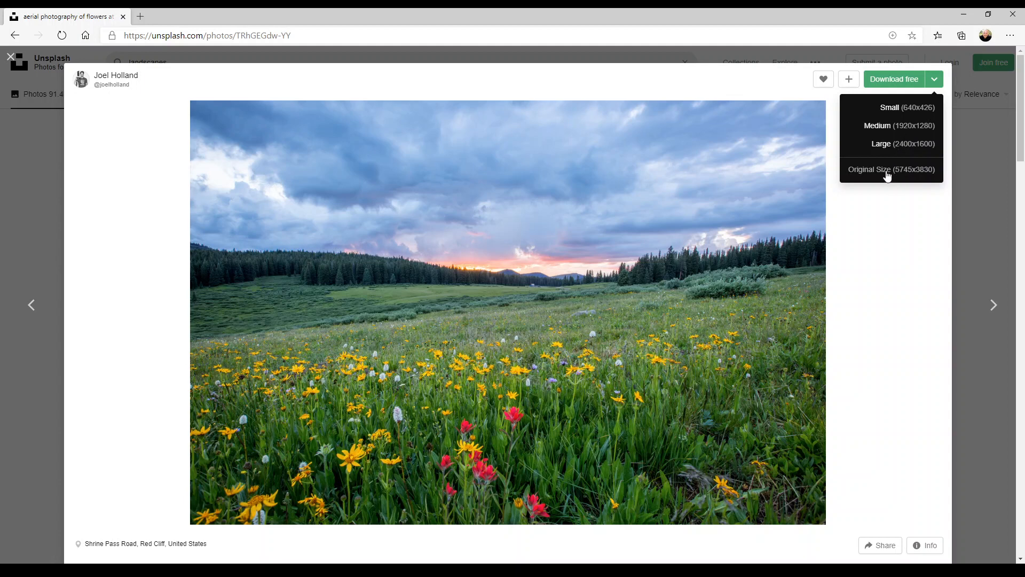
mouse_move(899, 128)
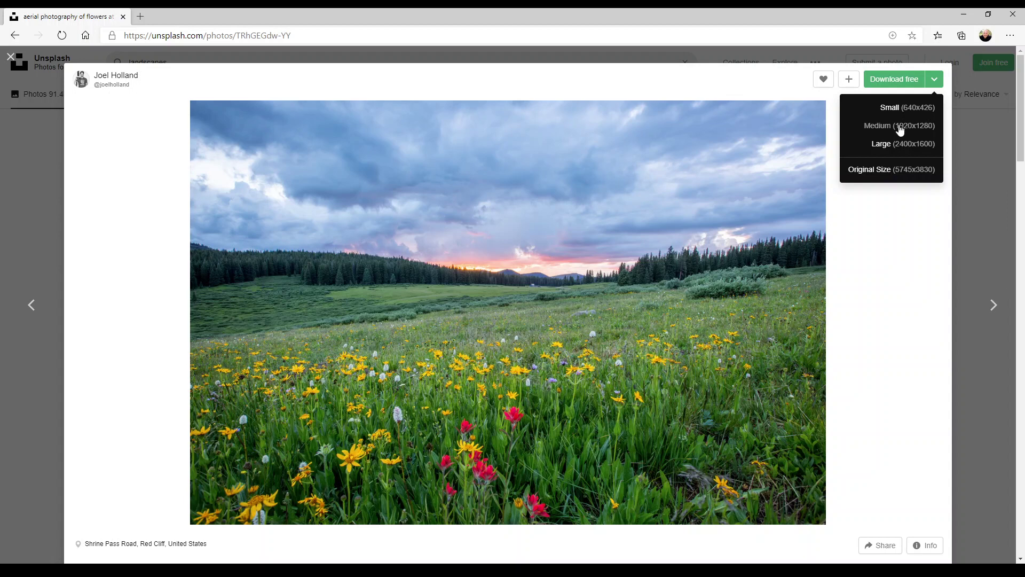
mouse_move(903, 130)
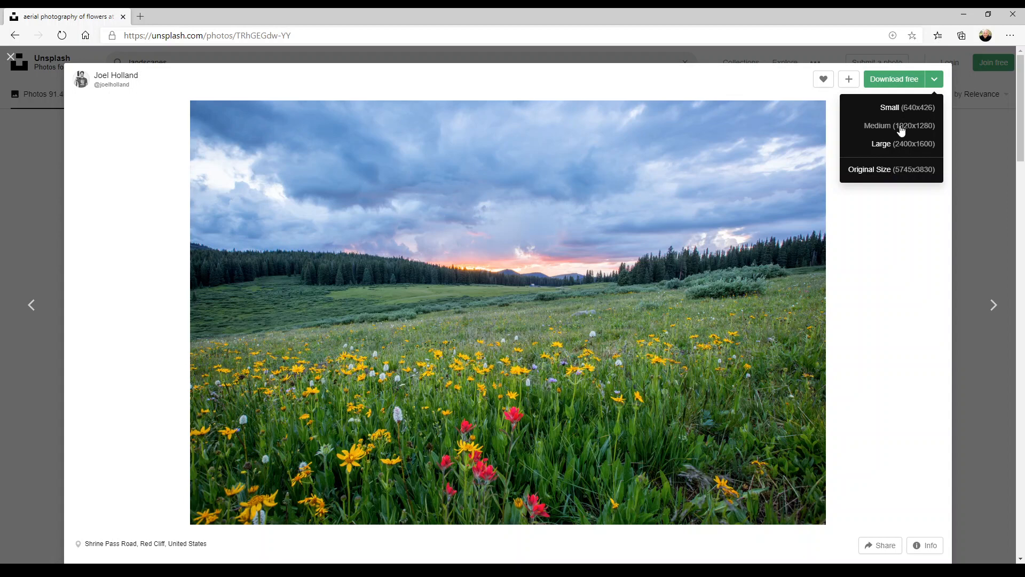
mouse_move(891, 131)
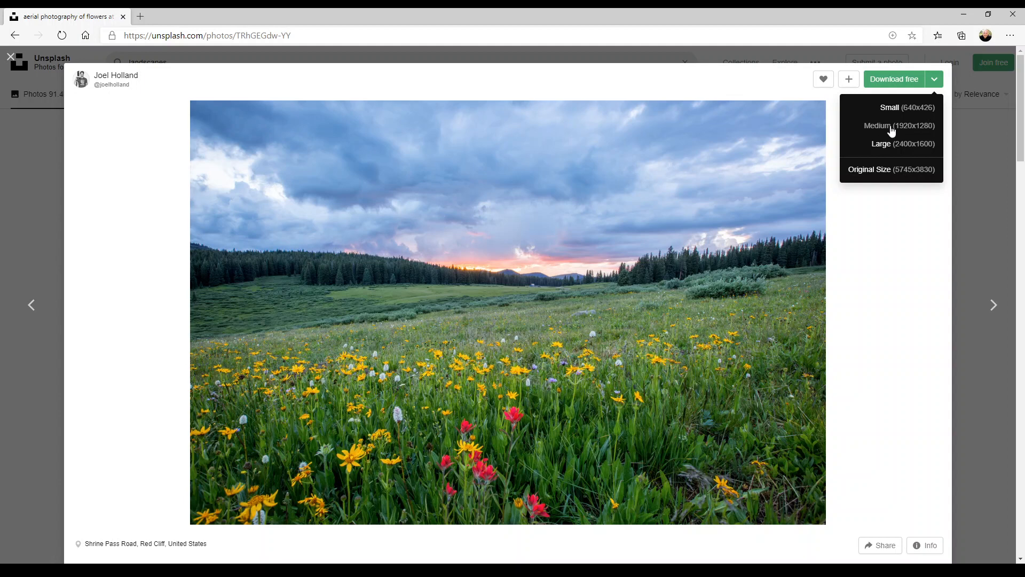
mouse_move(917, 132)
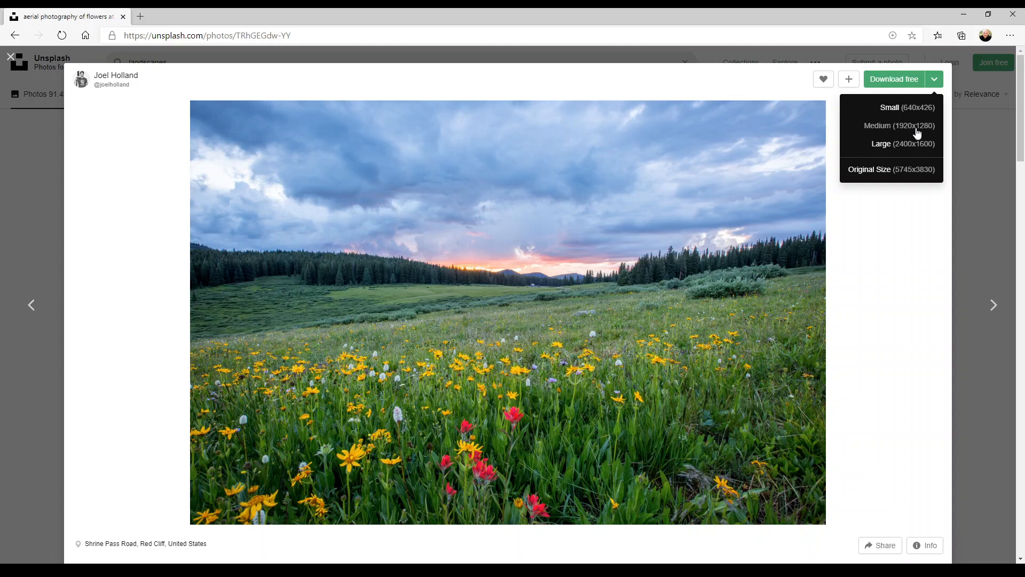
click(896, 132)
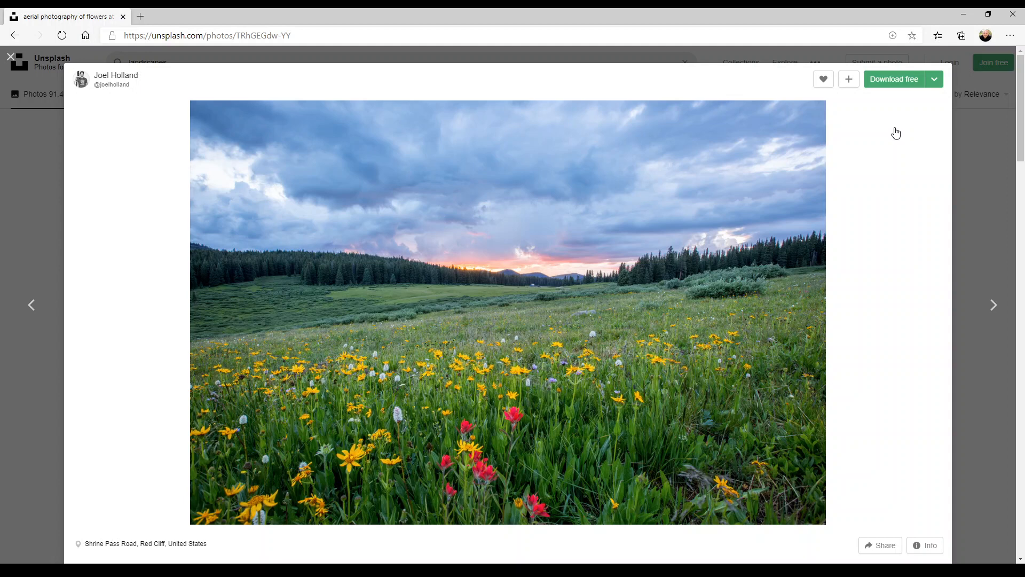
click(894, 78)
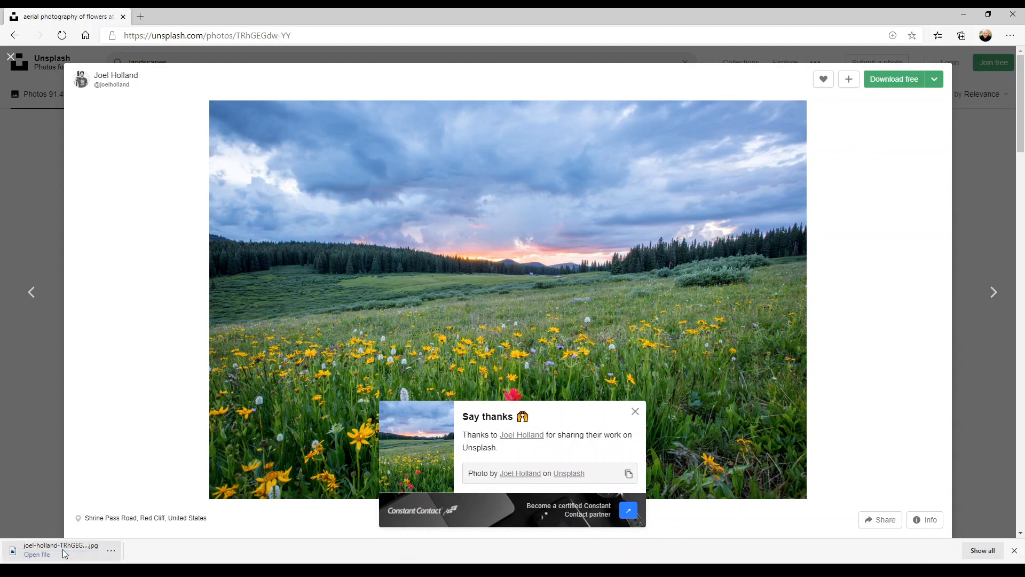
mouse_move(184, 126)
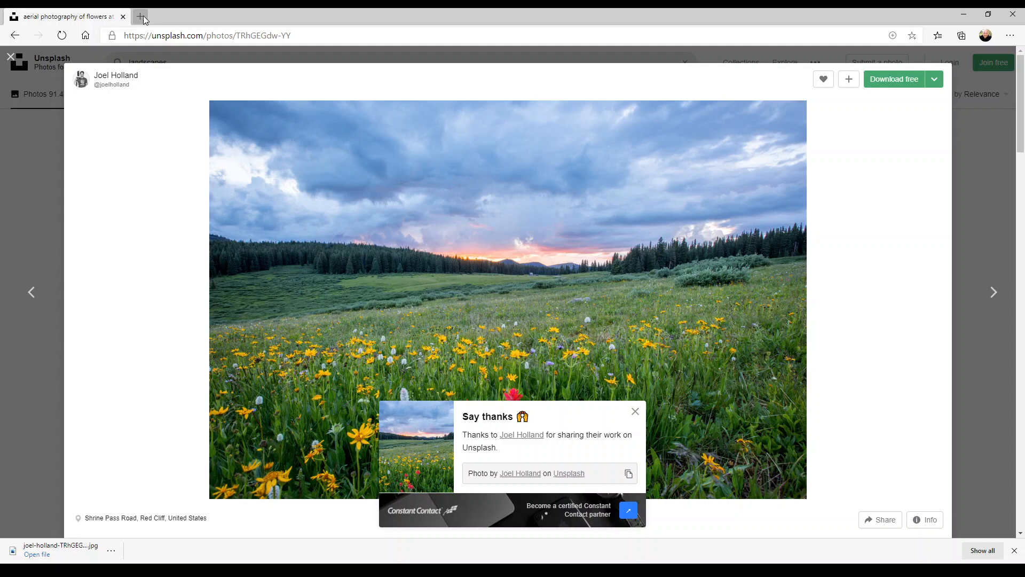
click(140, 16)
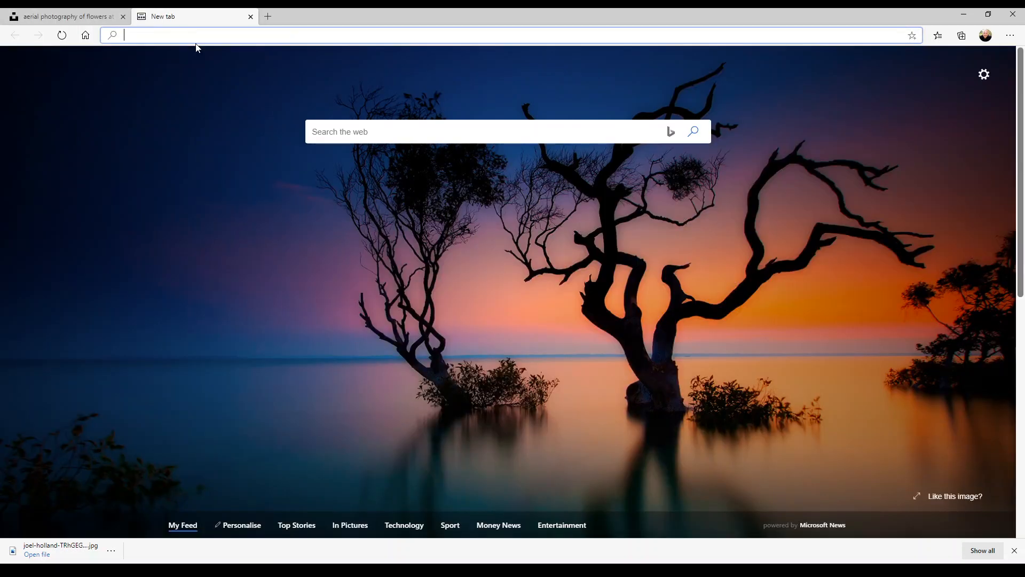
text(https://backgroundsbyikea.com)
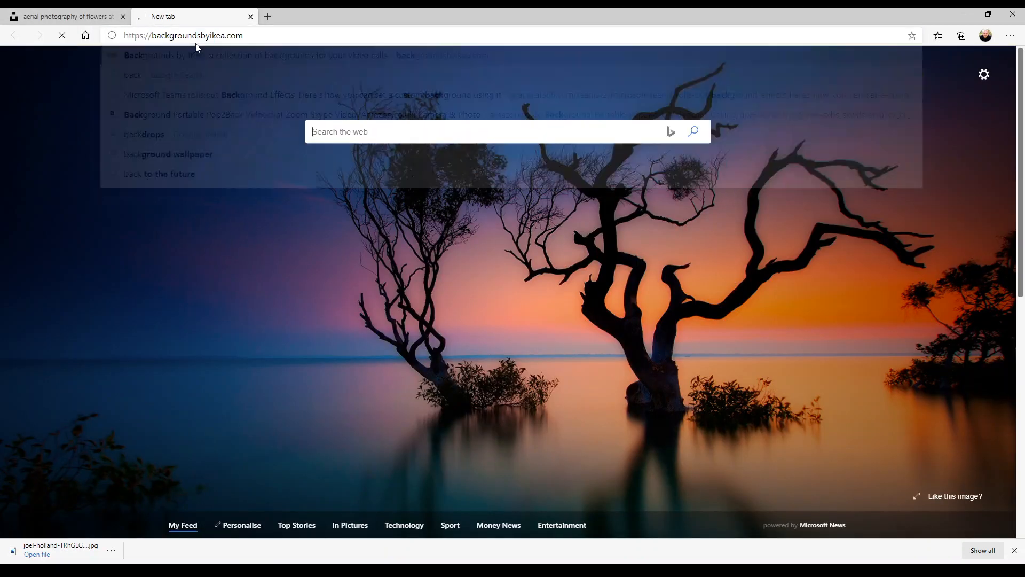
key(Enter)
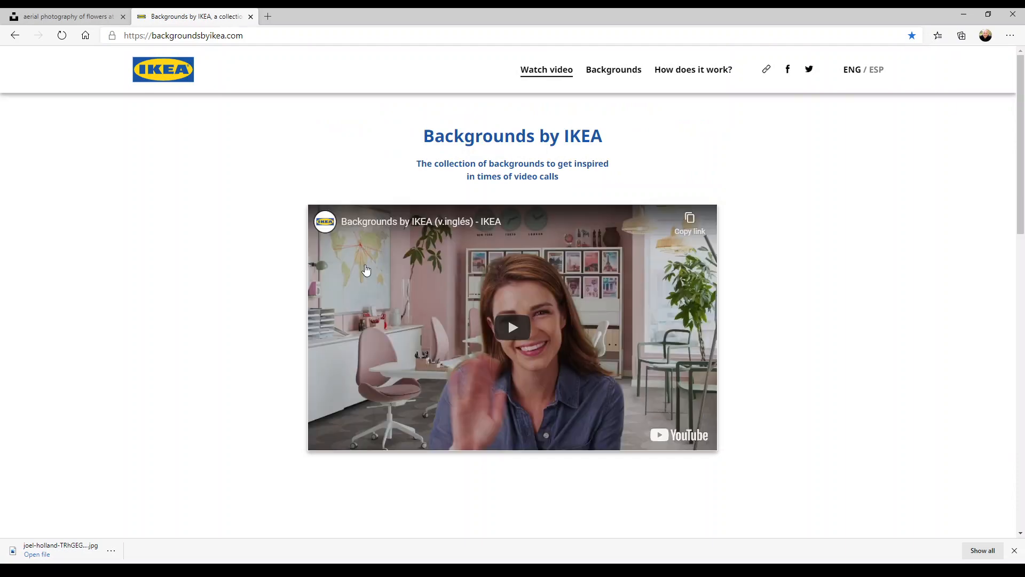
Download the beach scene from the With a view backgrounds
scroll(down, 3)
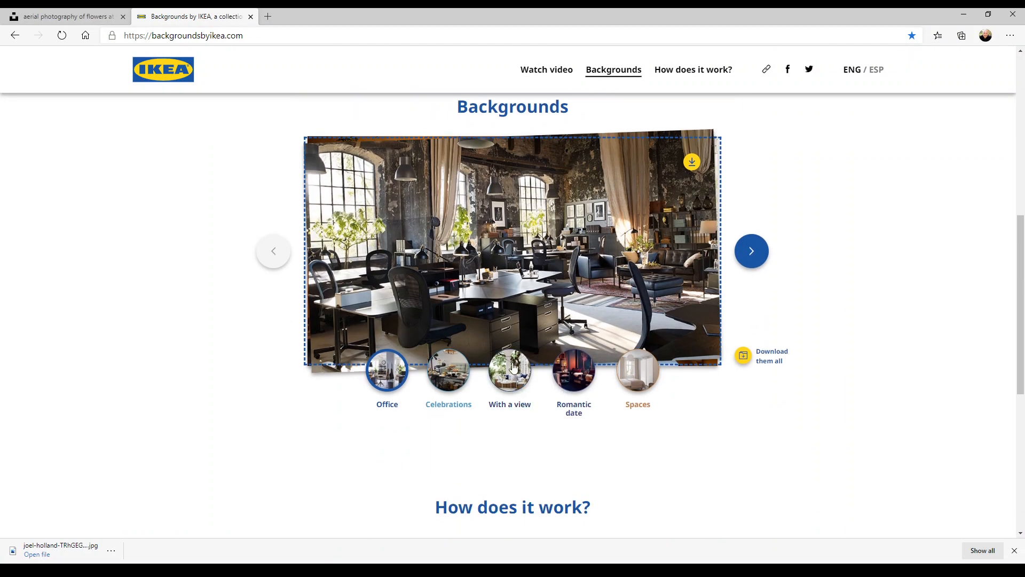
click(510, 370)
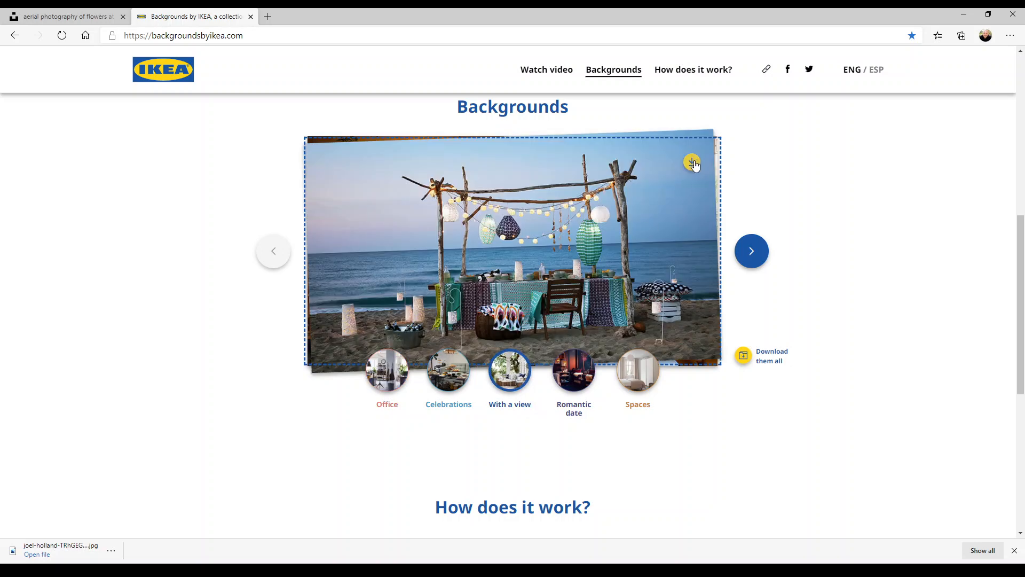
click(692, 163)
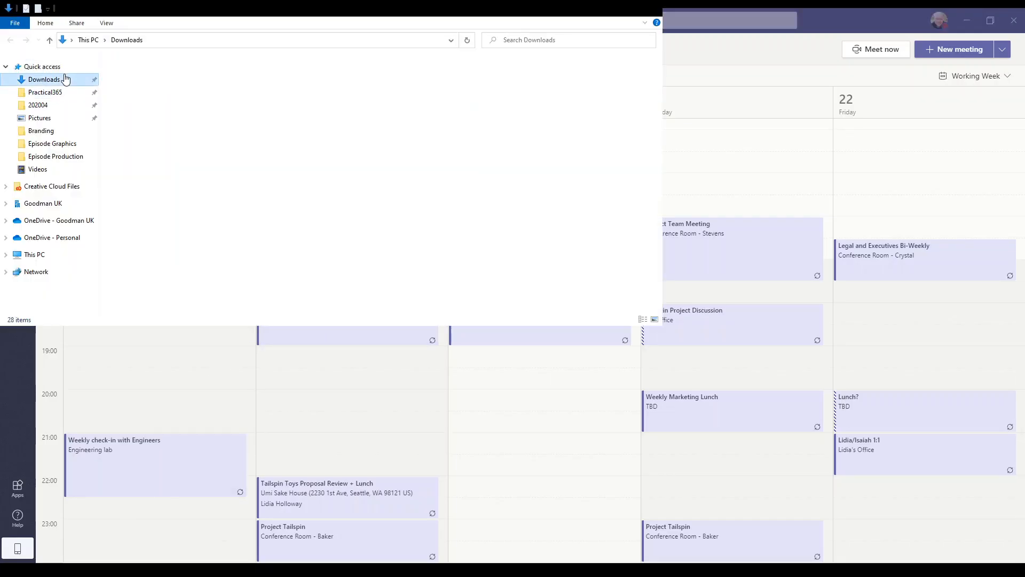
Select the IKEA beach and Joel Holland meadow JPGs together in Downloads
click(45, 79)
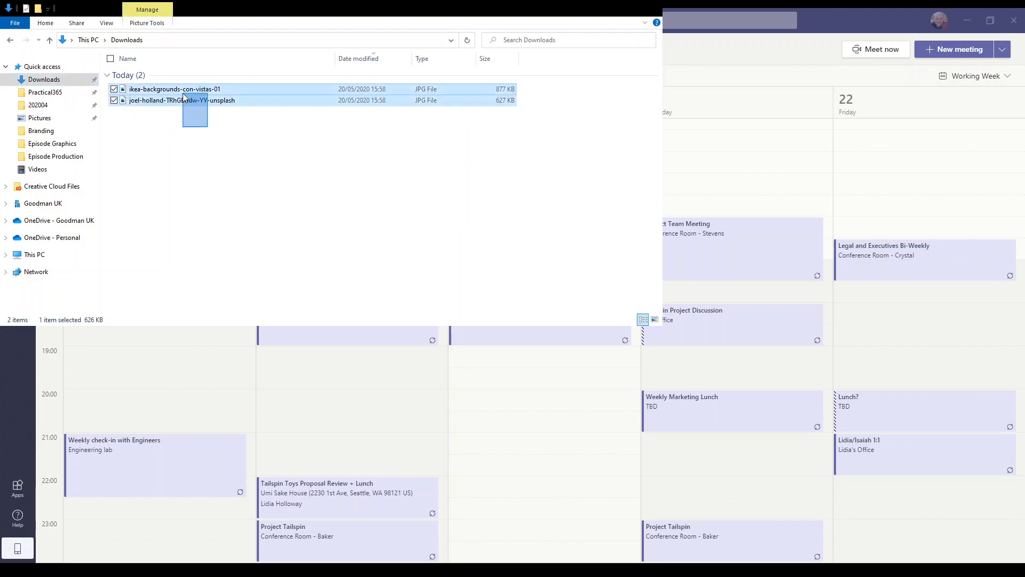
click(175, 88)
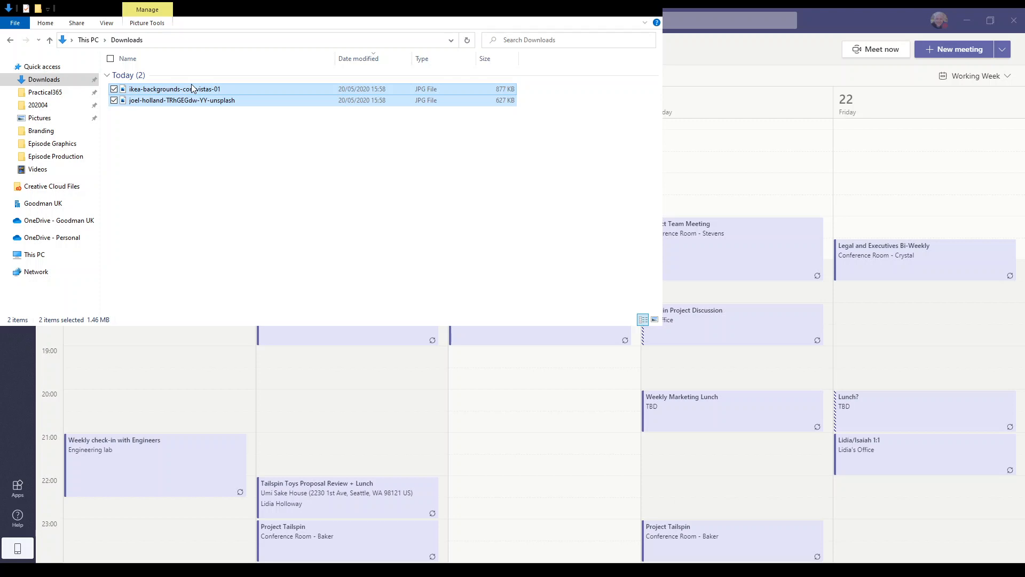
mouse_move(223, 45)
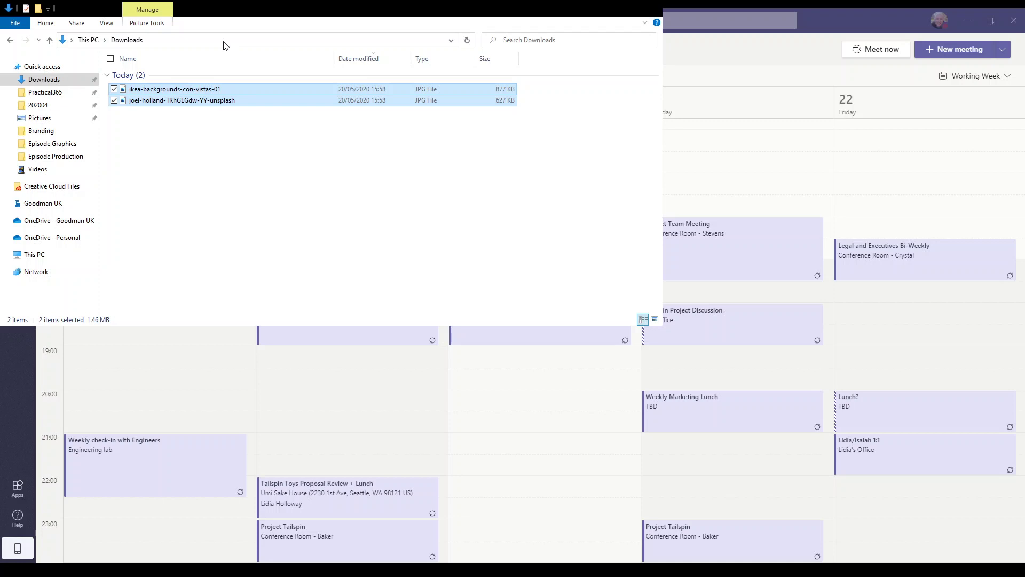
click(224, 40)
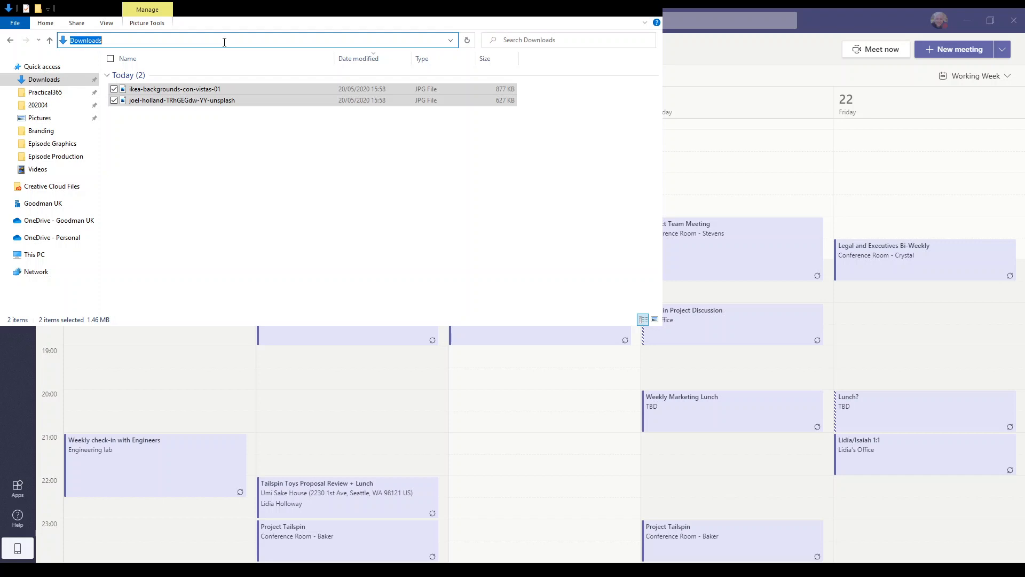
Go to %appdata%\Microsoft\Teams\Backgrounds\ and open its Uploads folder
text(%appdata%\)
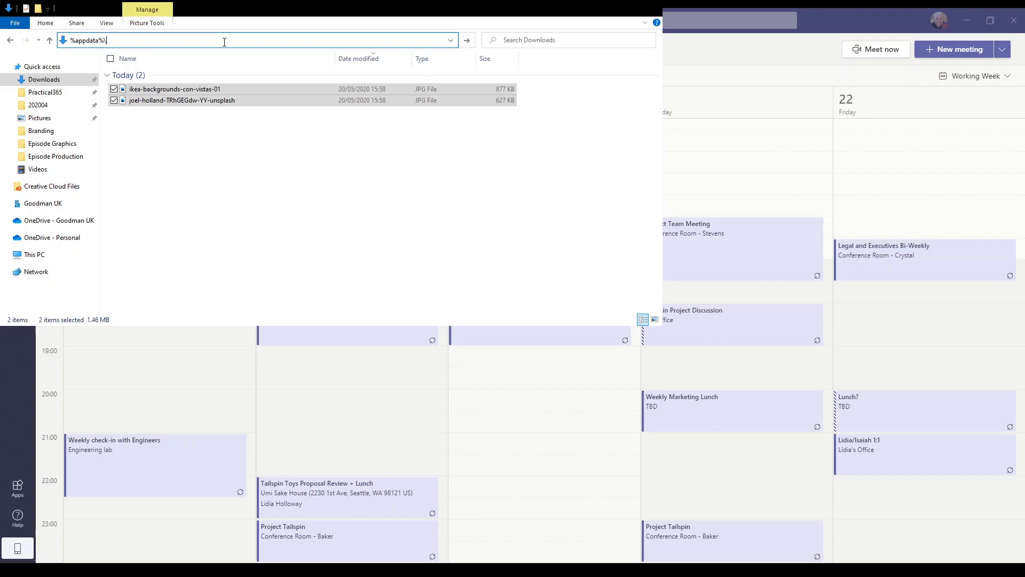
text(Microsoft\)
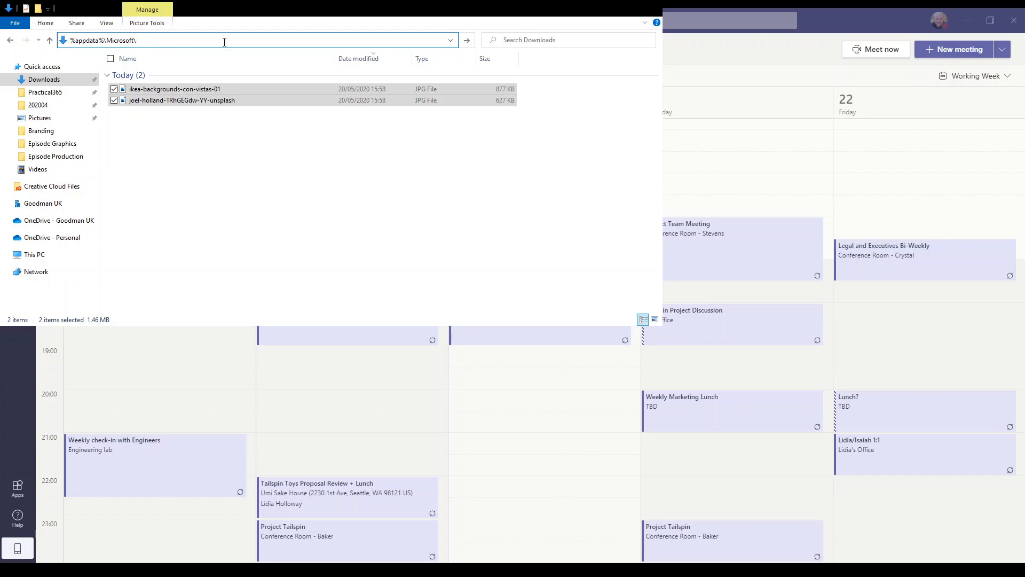
text(Teams\)
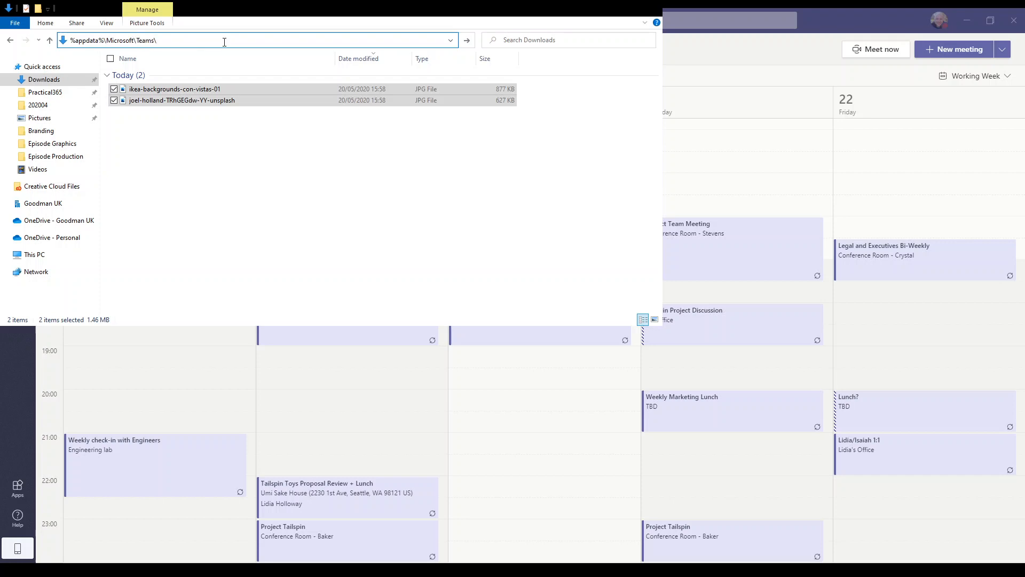
text(Backgrounds\)
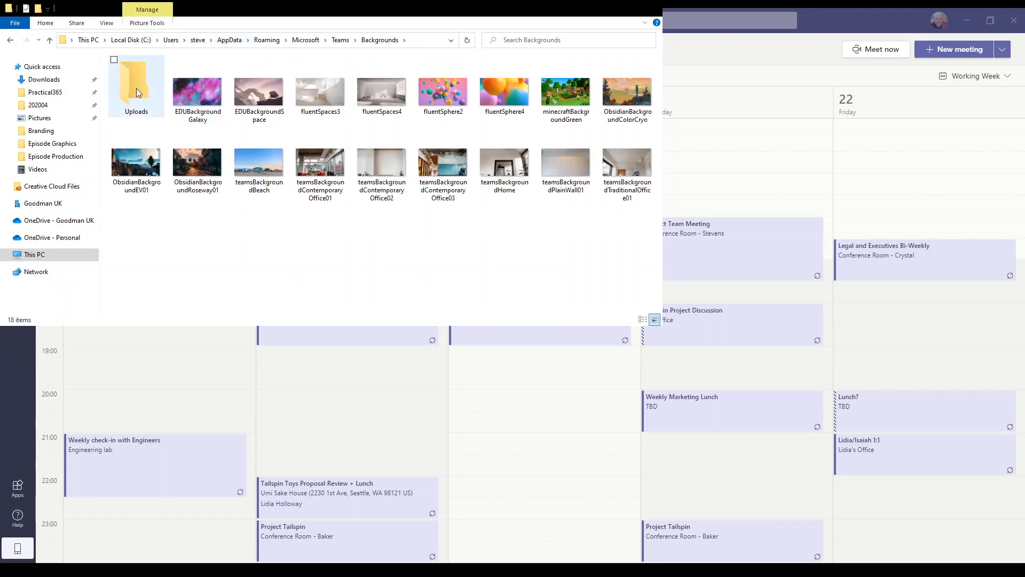
click(227, 242)
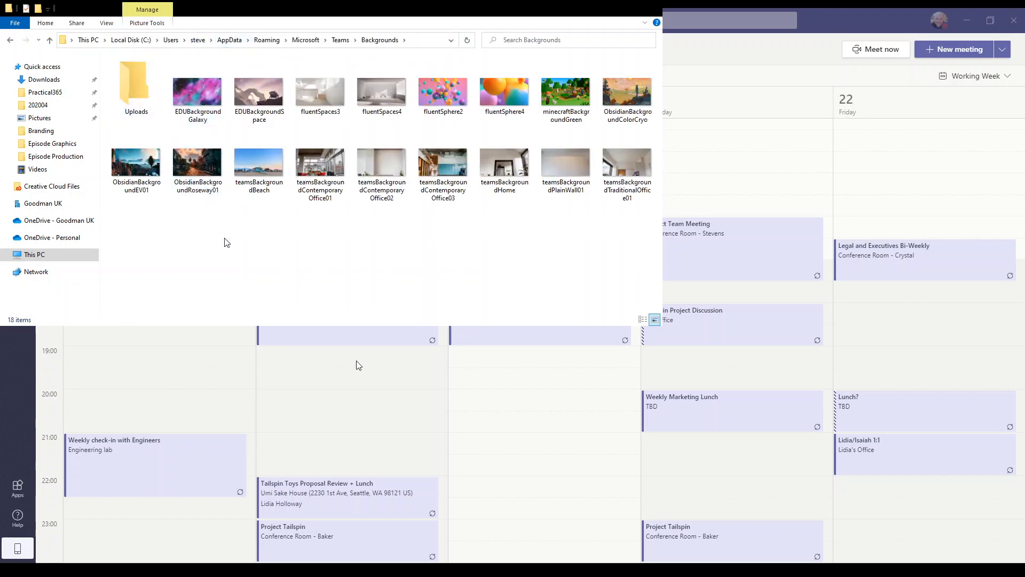
mouse_move(369, 370)
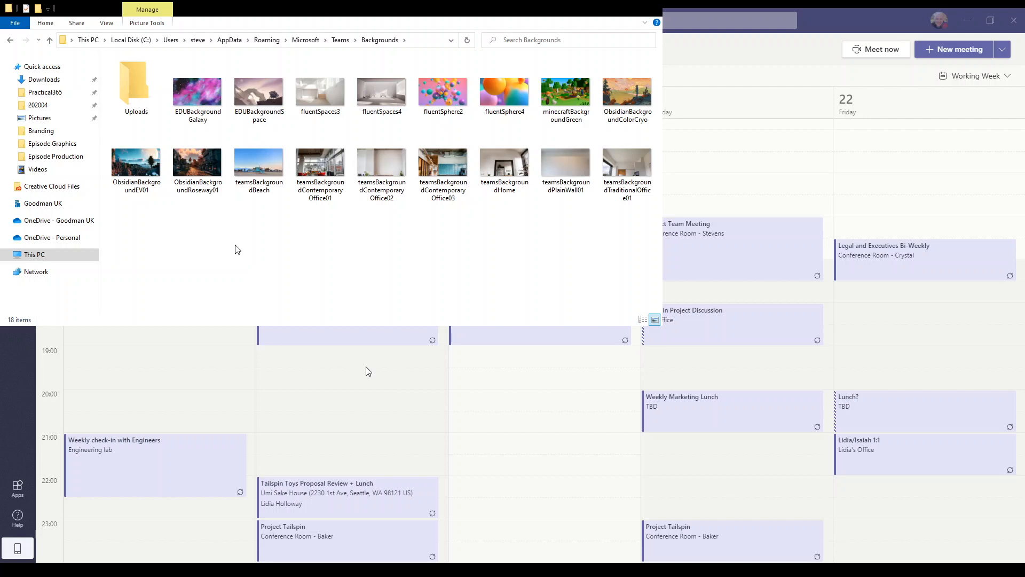
mouse_move(377, 373)
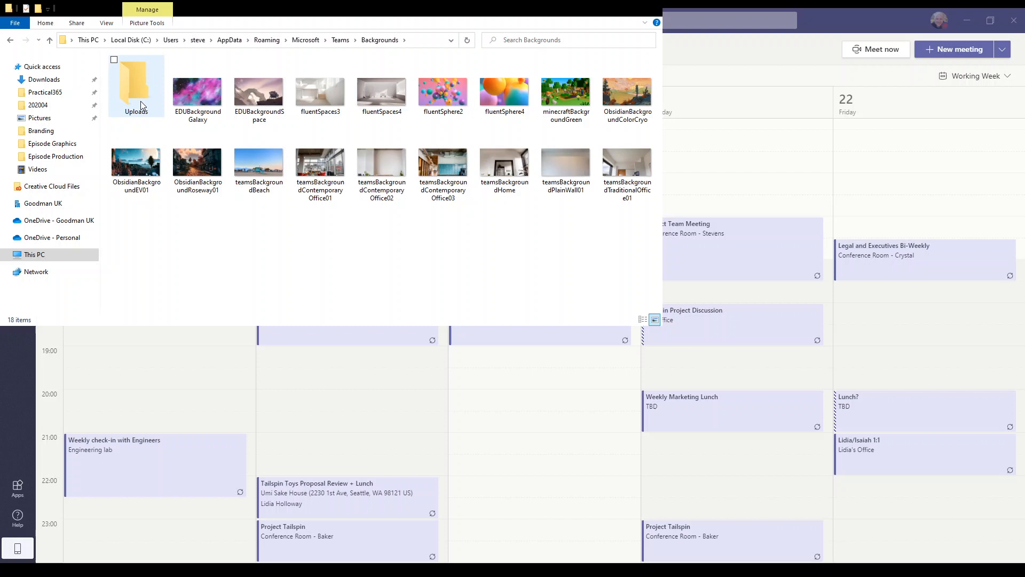
double_click(136, 85)
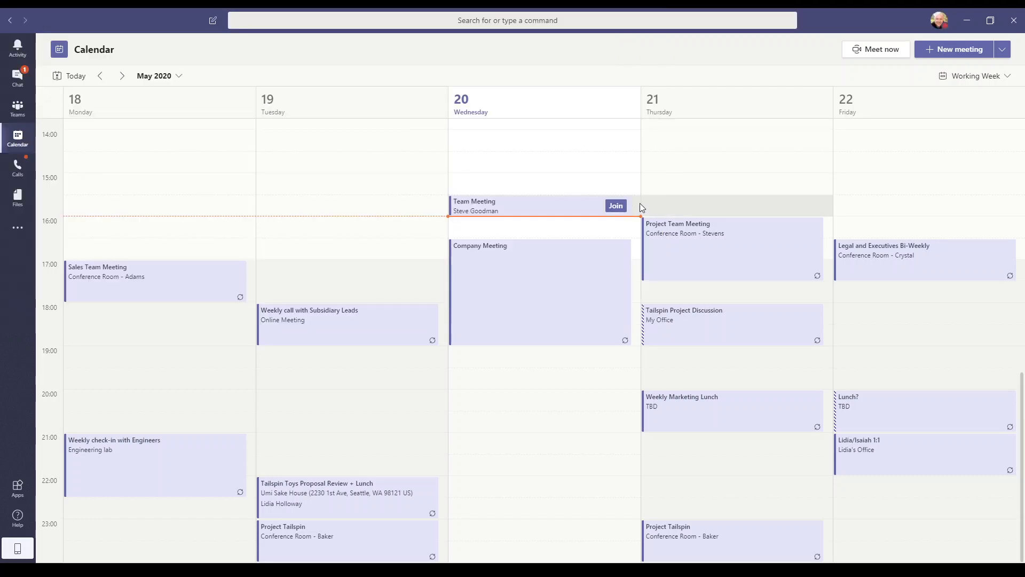
Join the Team Meeting, try the meadow photo, then apply the IKEA beach background
click(615, 206)
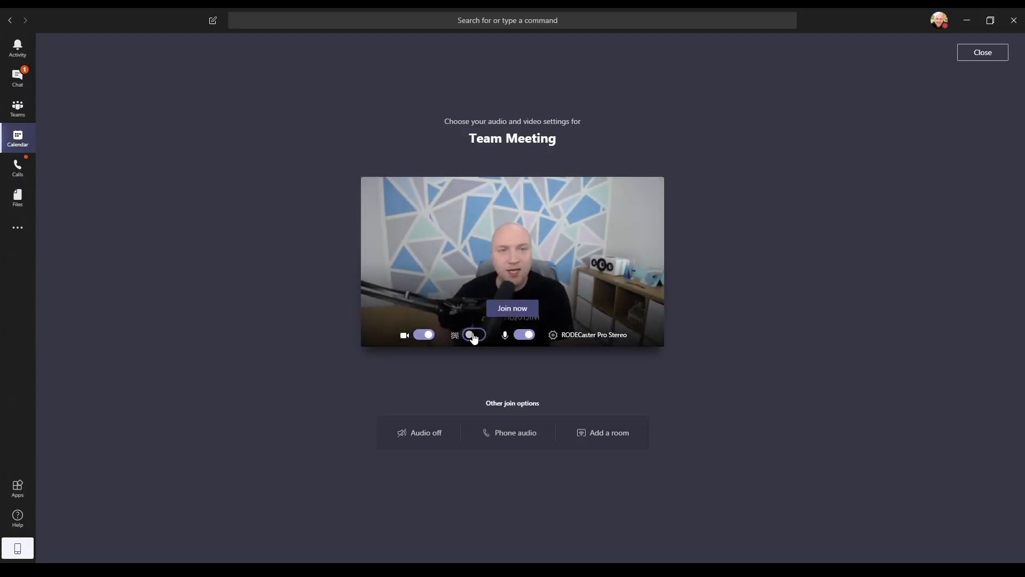
click(474, 335)
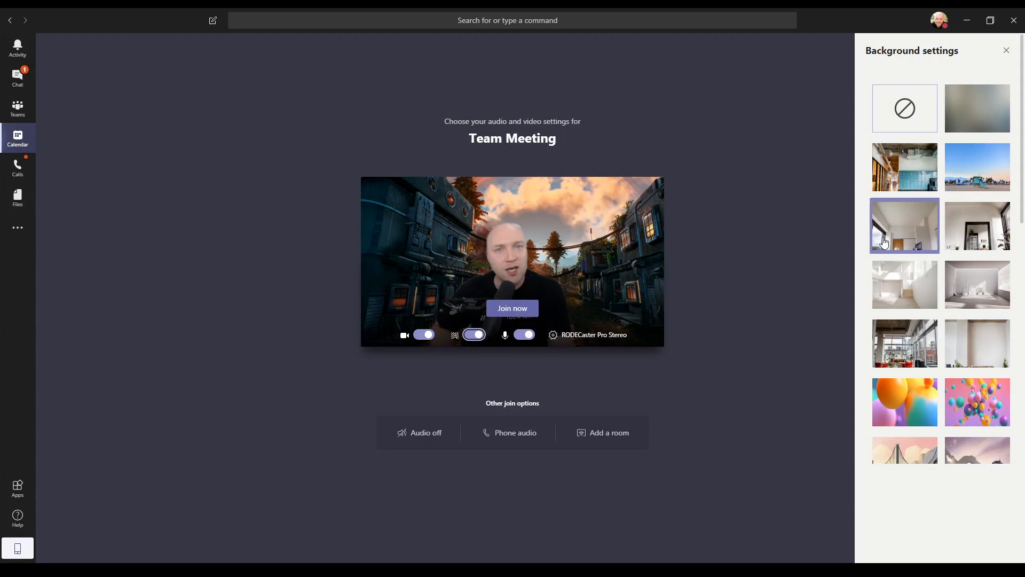
scroll(down, 3)
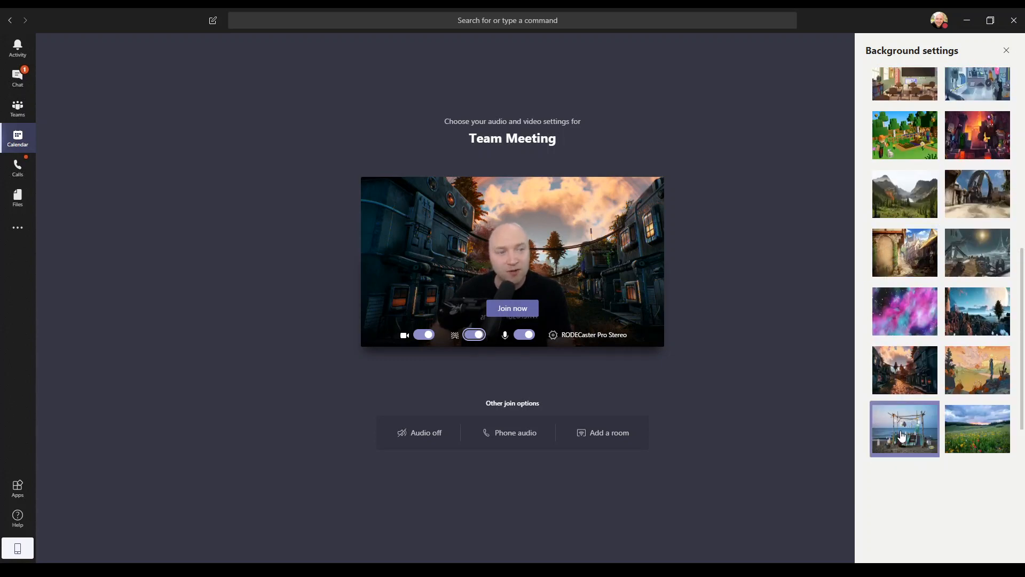
click(977, 429)
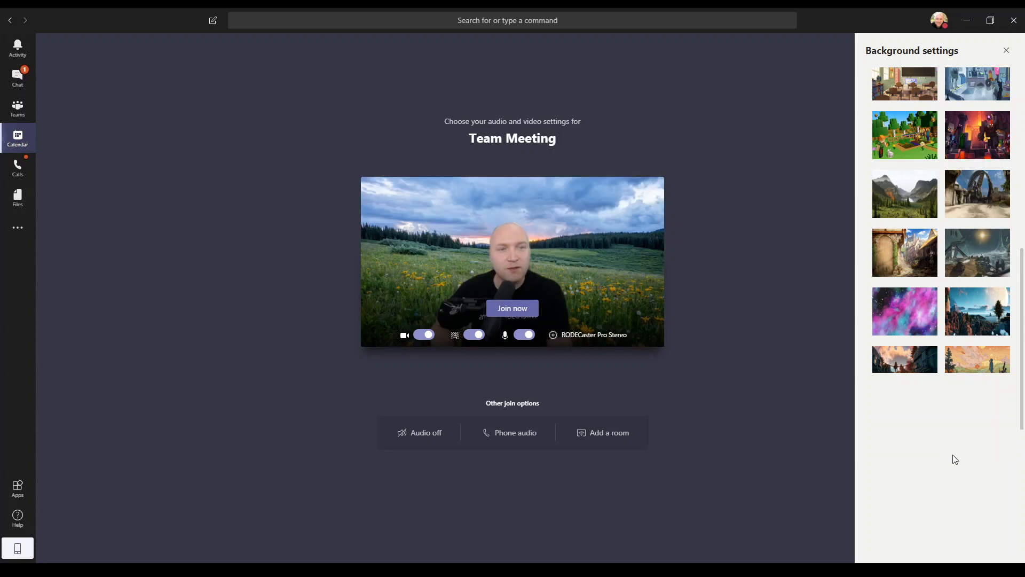
scroll(down, 3)
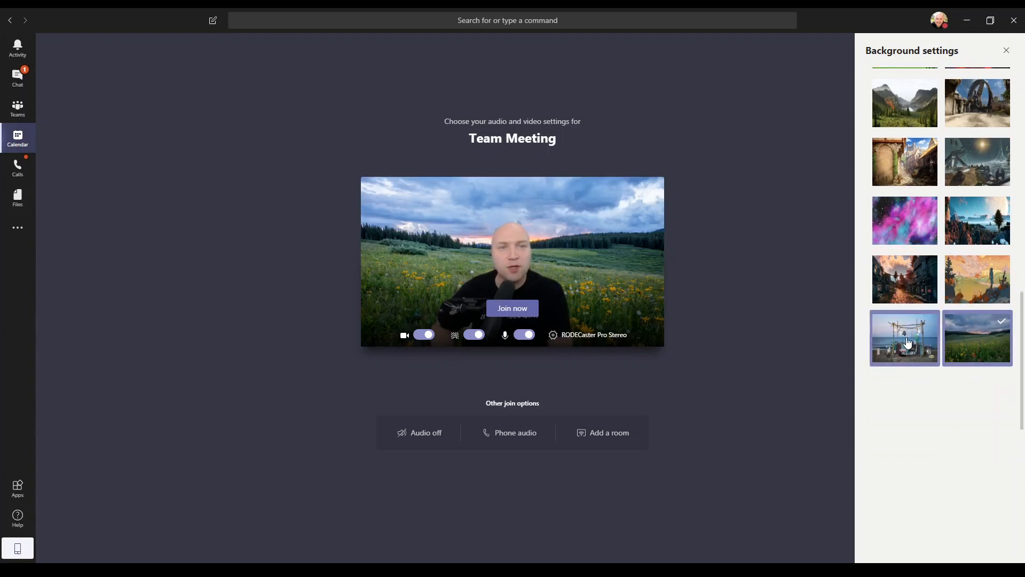
click(905, 337)
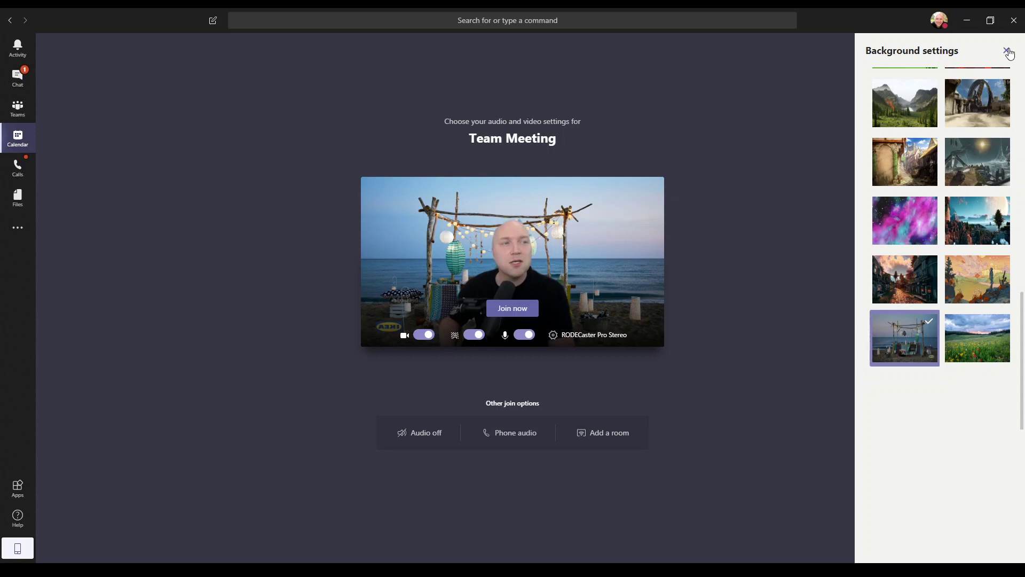
click(1006, 53)
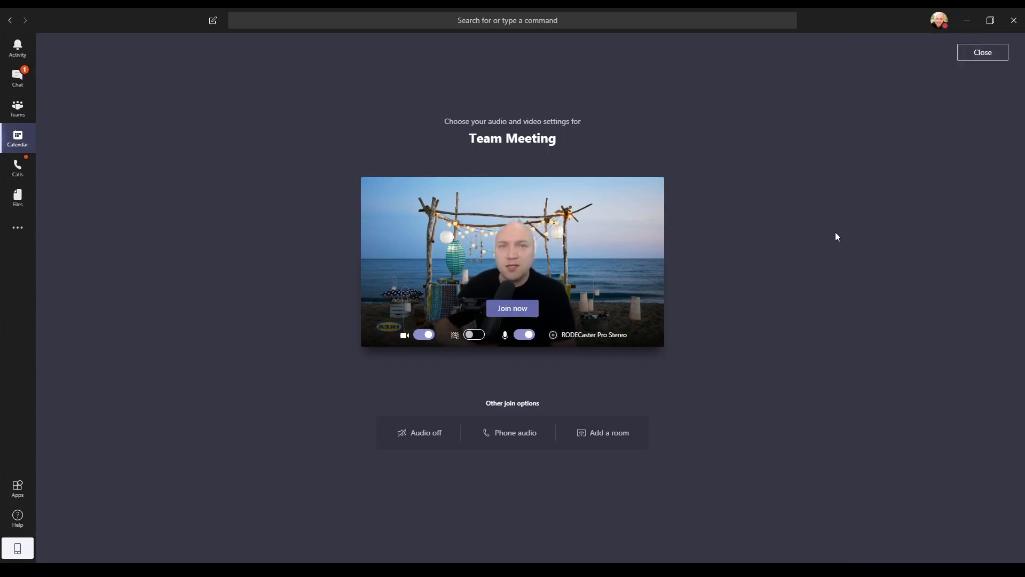
mouse_move(827, 280)
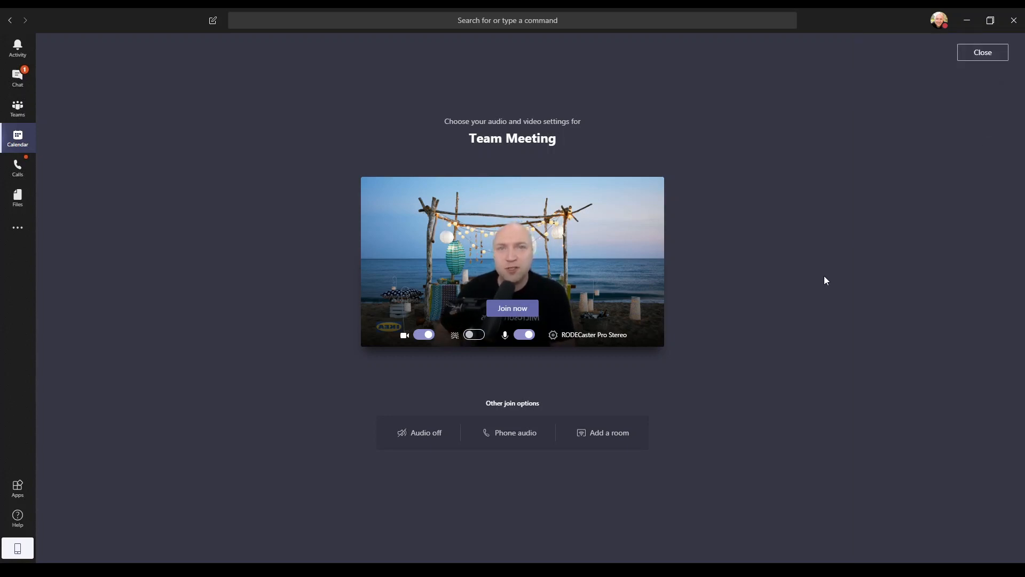